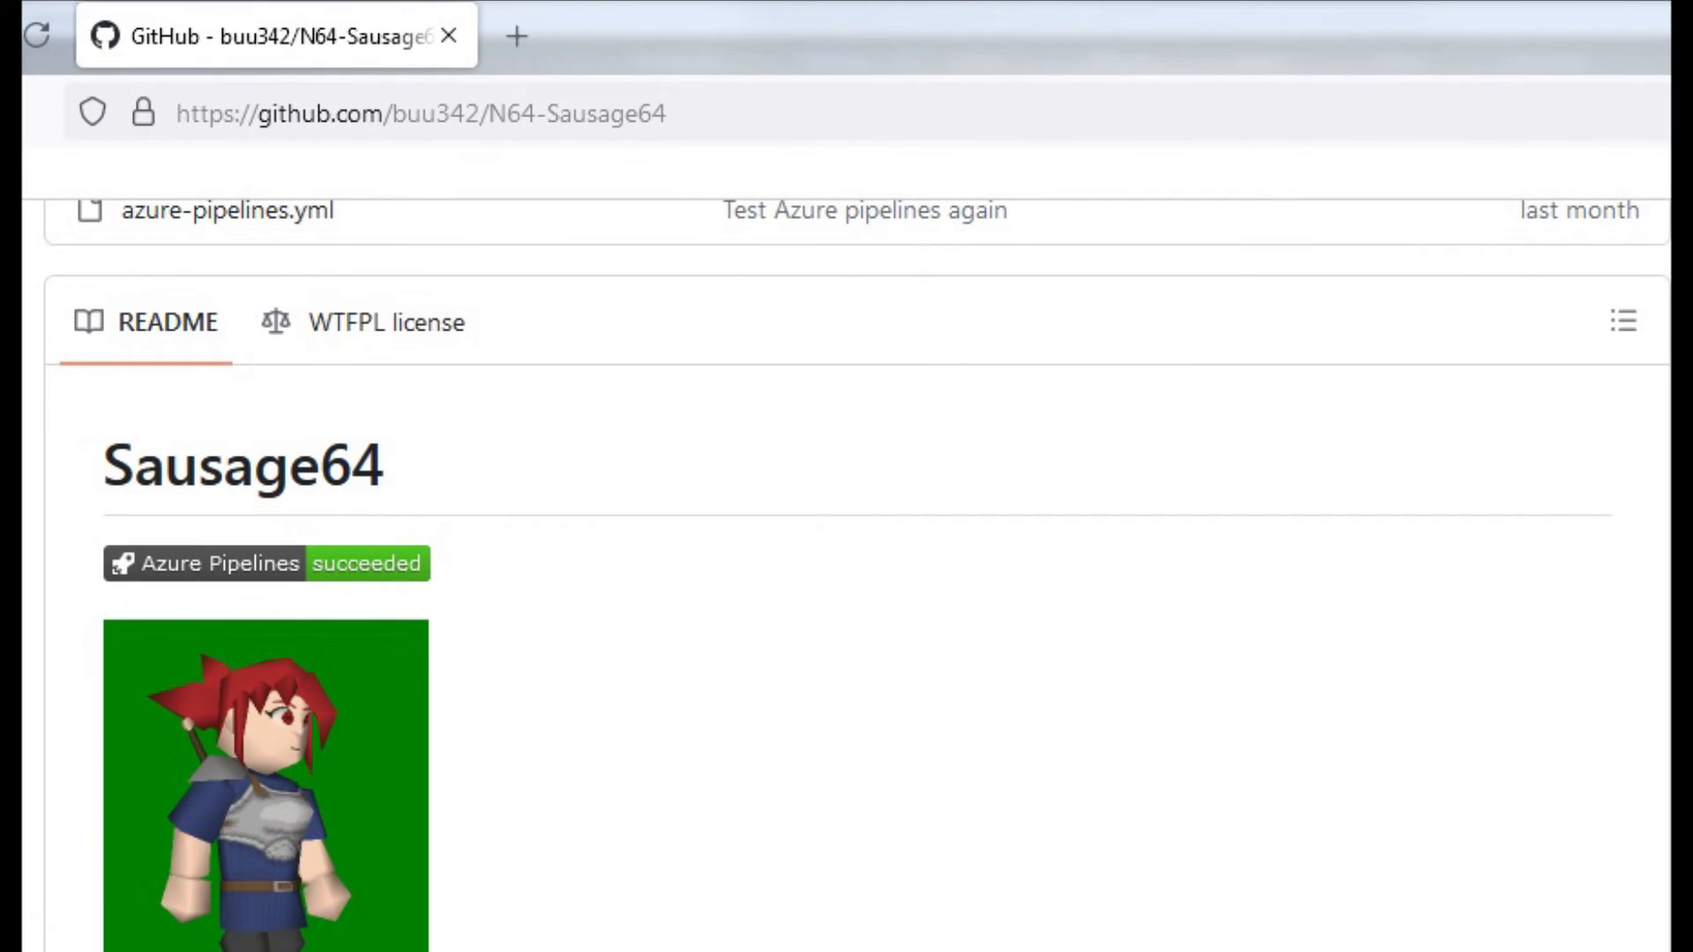
- Open the extracted N64-Sausage64-master folder in BLENDER_PROJECTS and select README.md
scroll("up", 3)
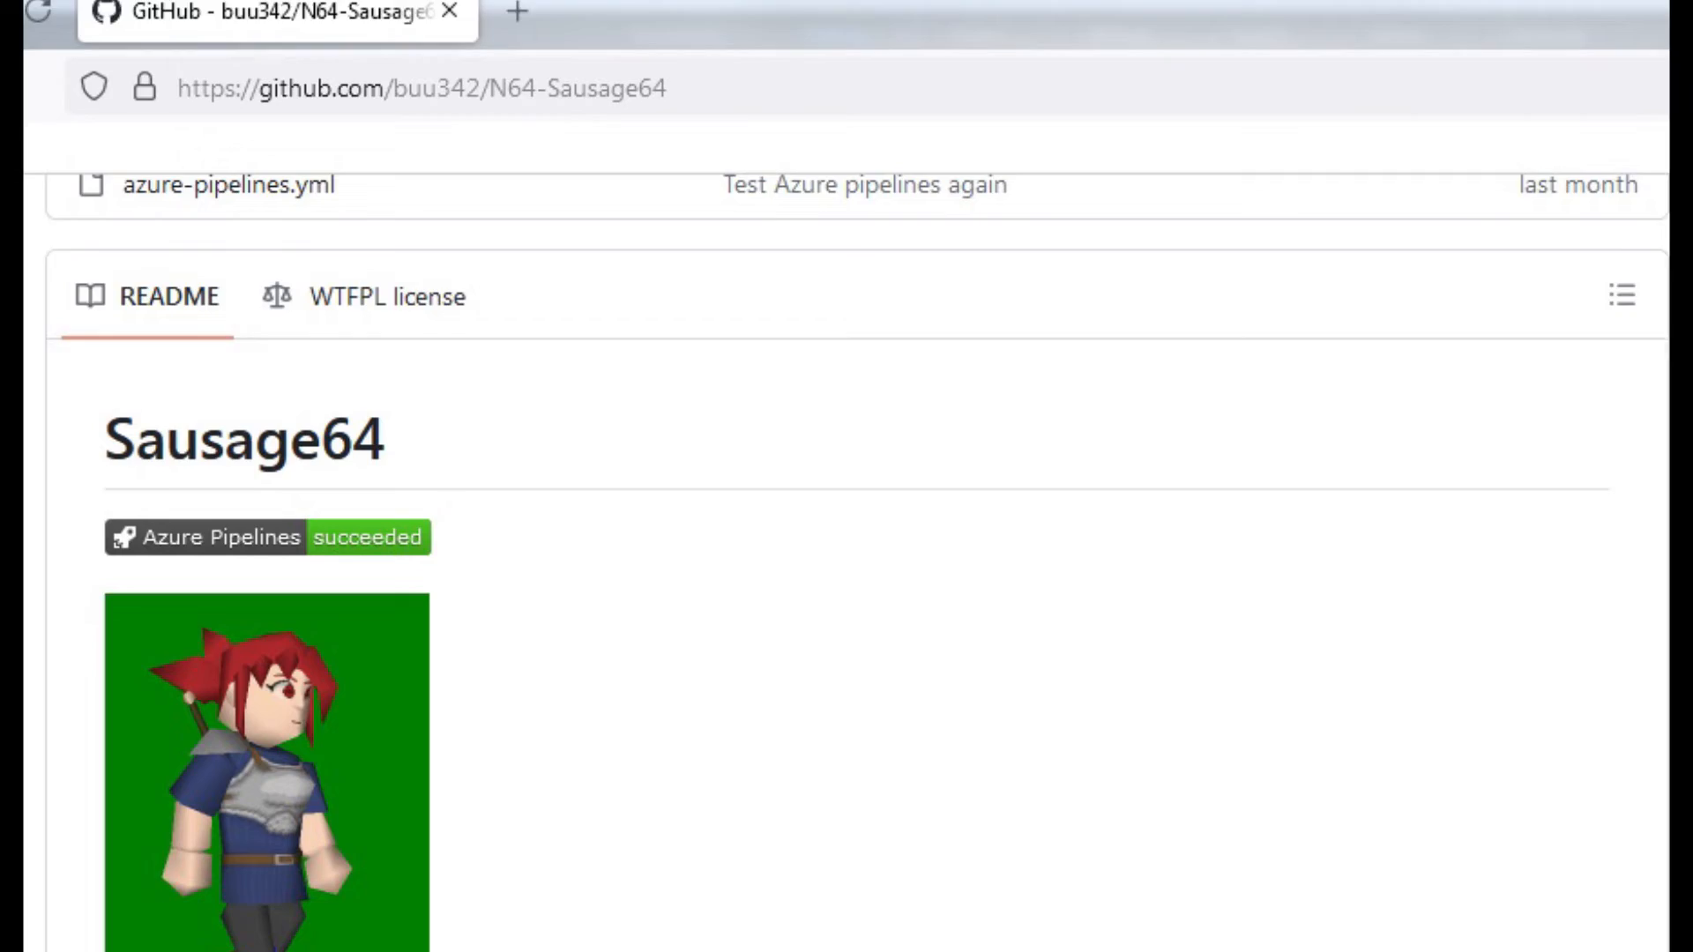
scroll("down", 3)
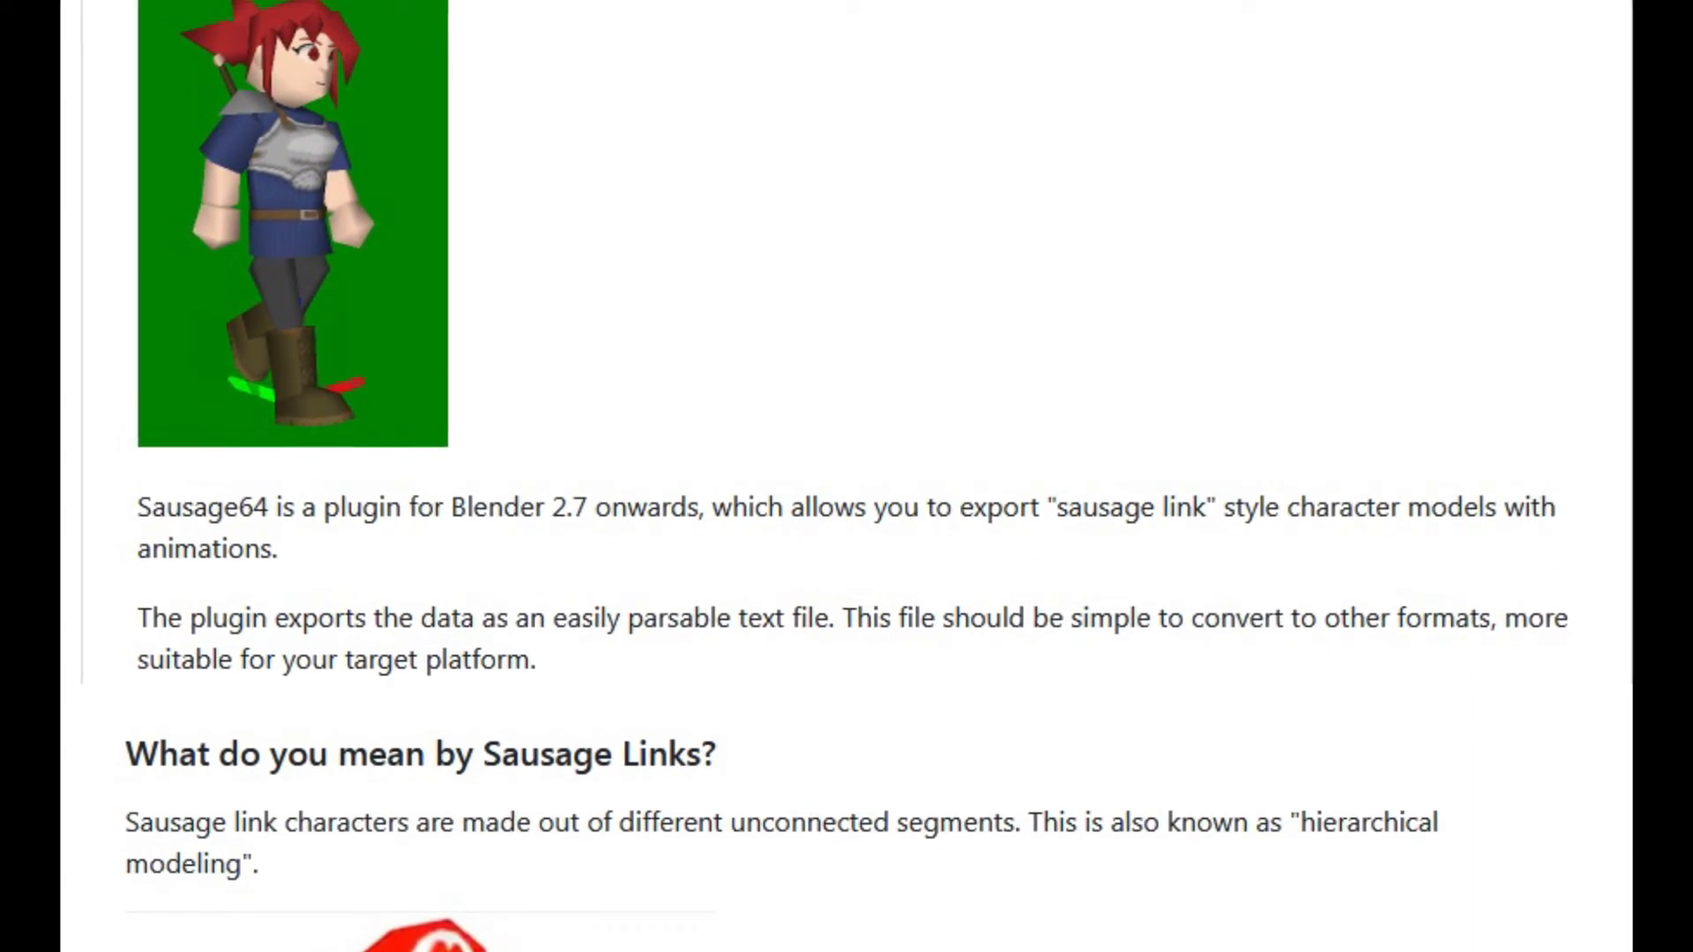
scroll("down", 3)
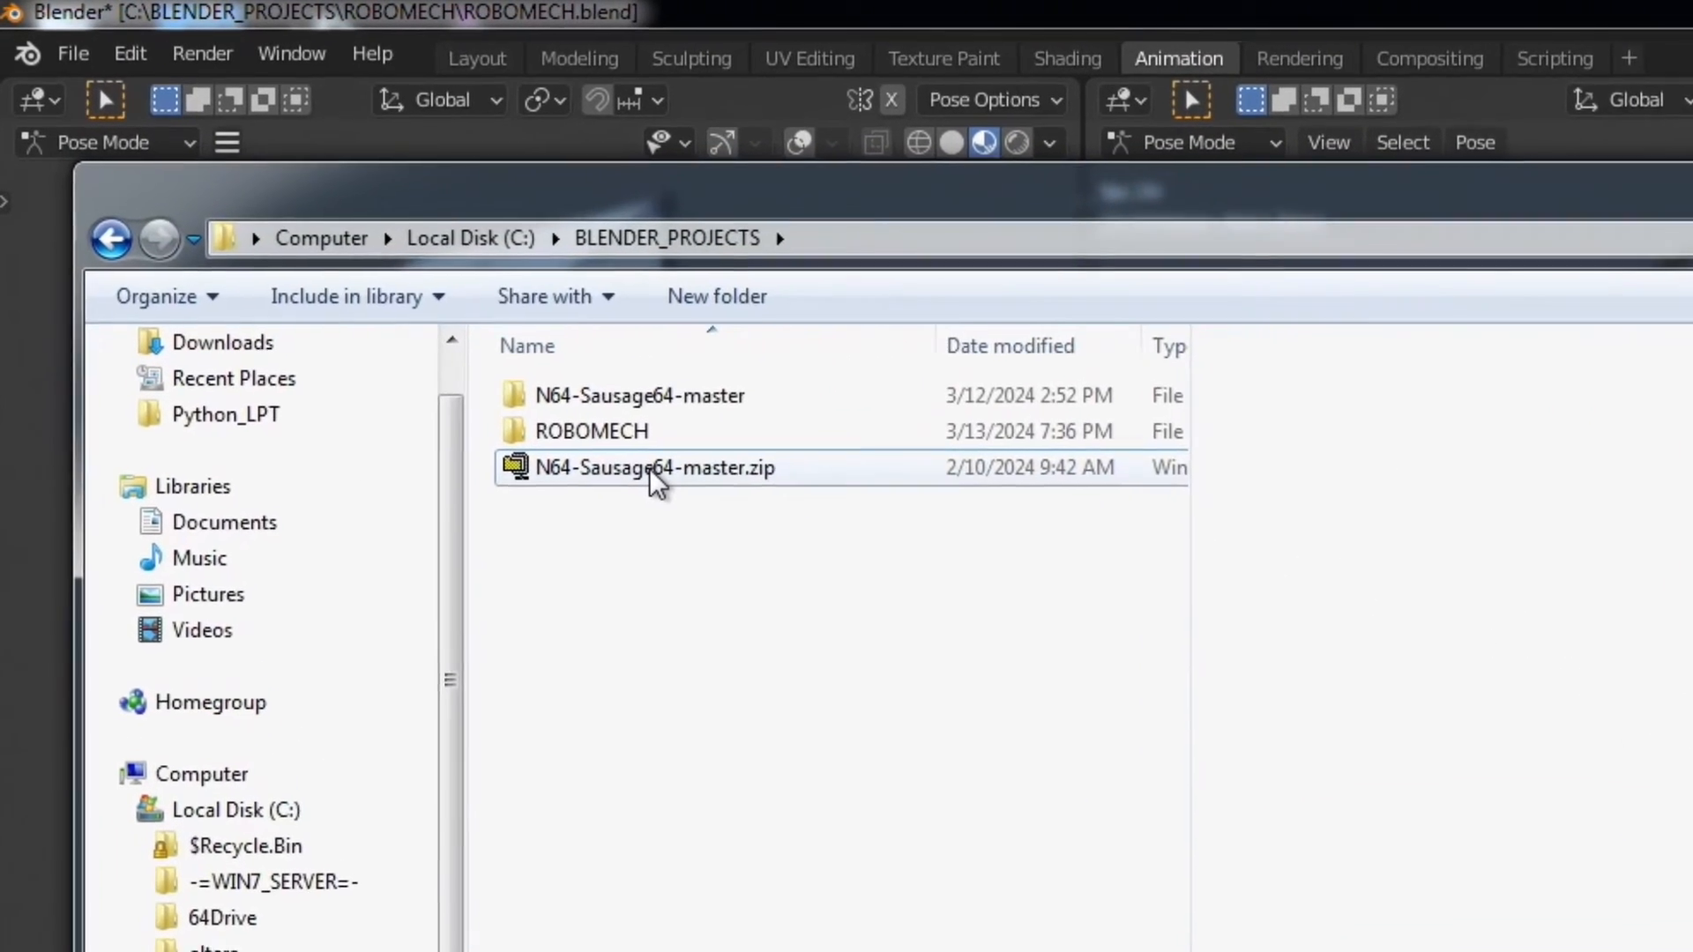
left_click(654, 467)
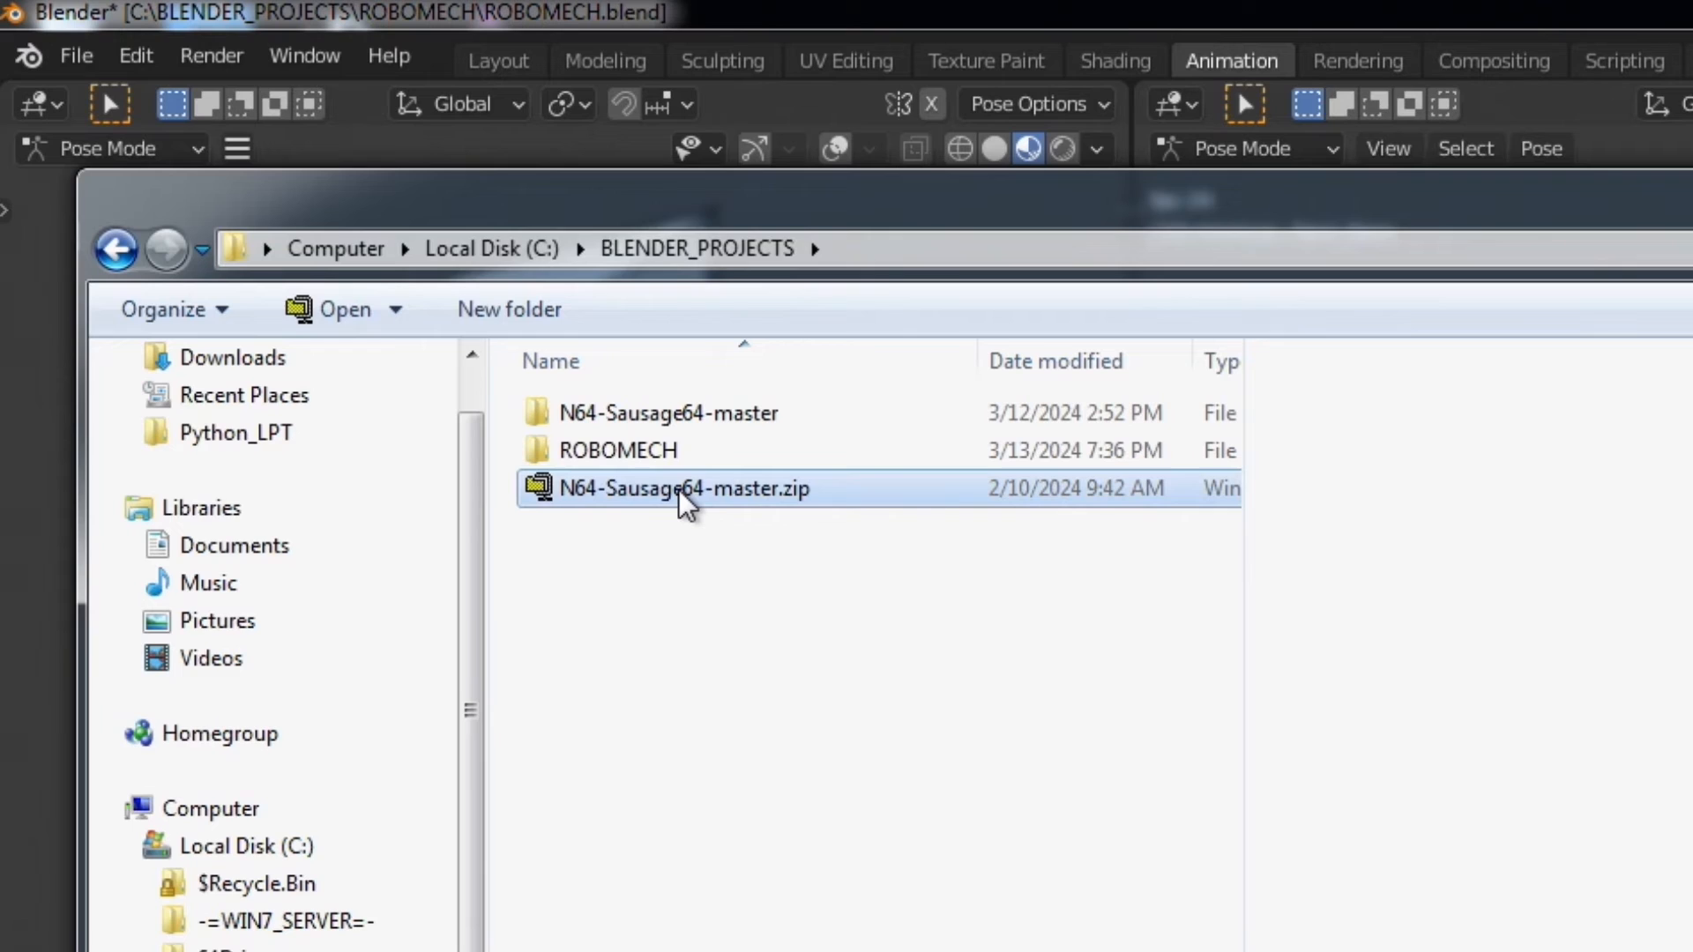
mouse_move(688, 570)
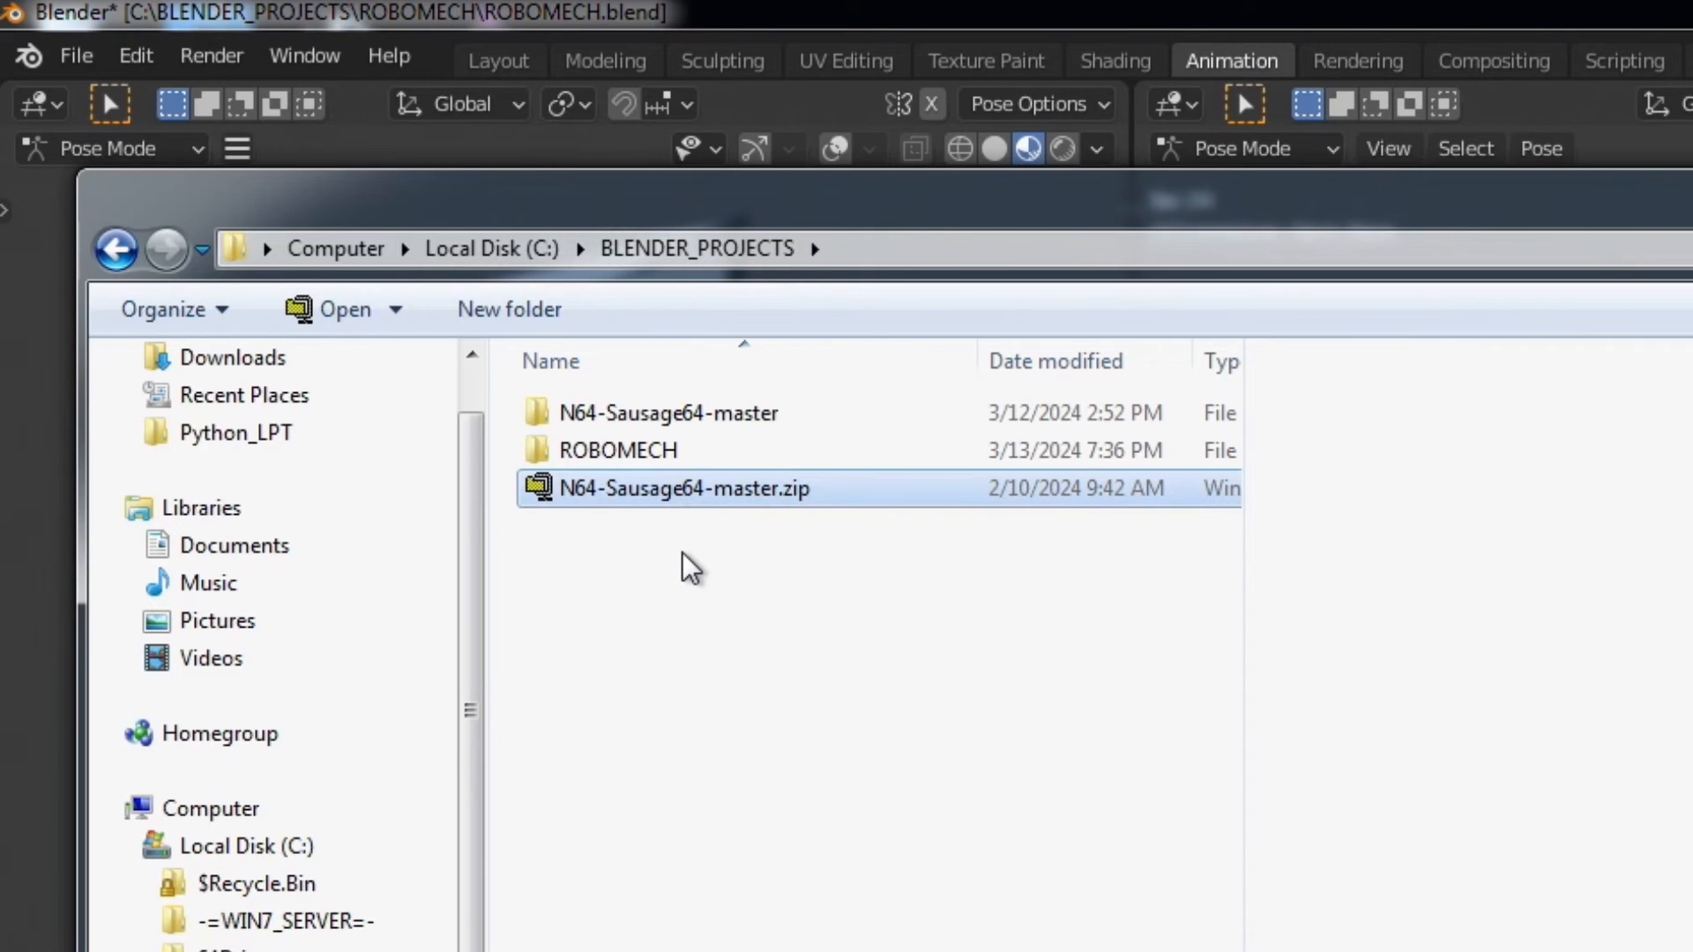
double_click(667, 413)
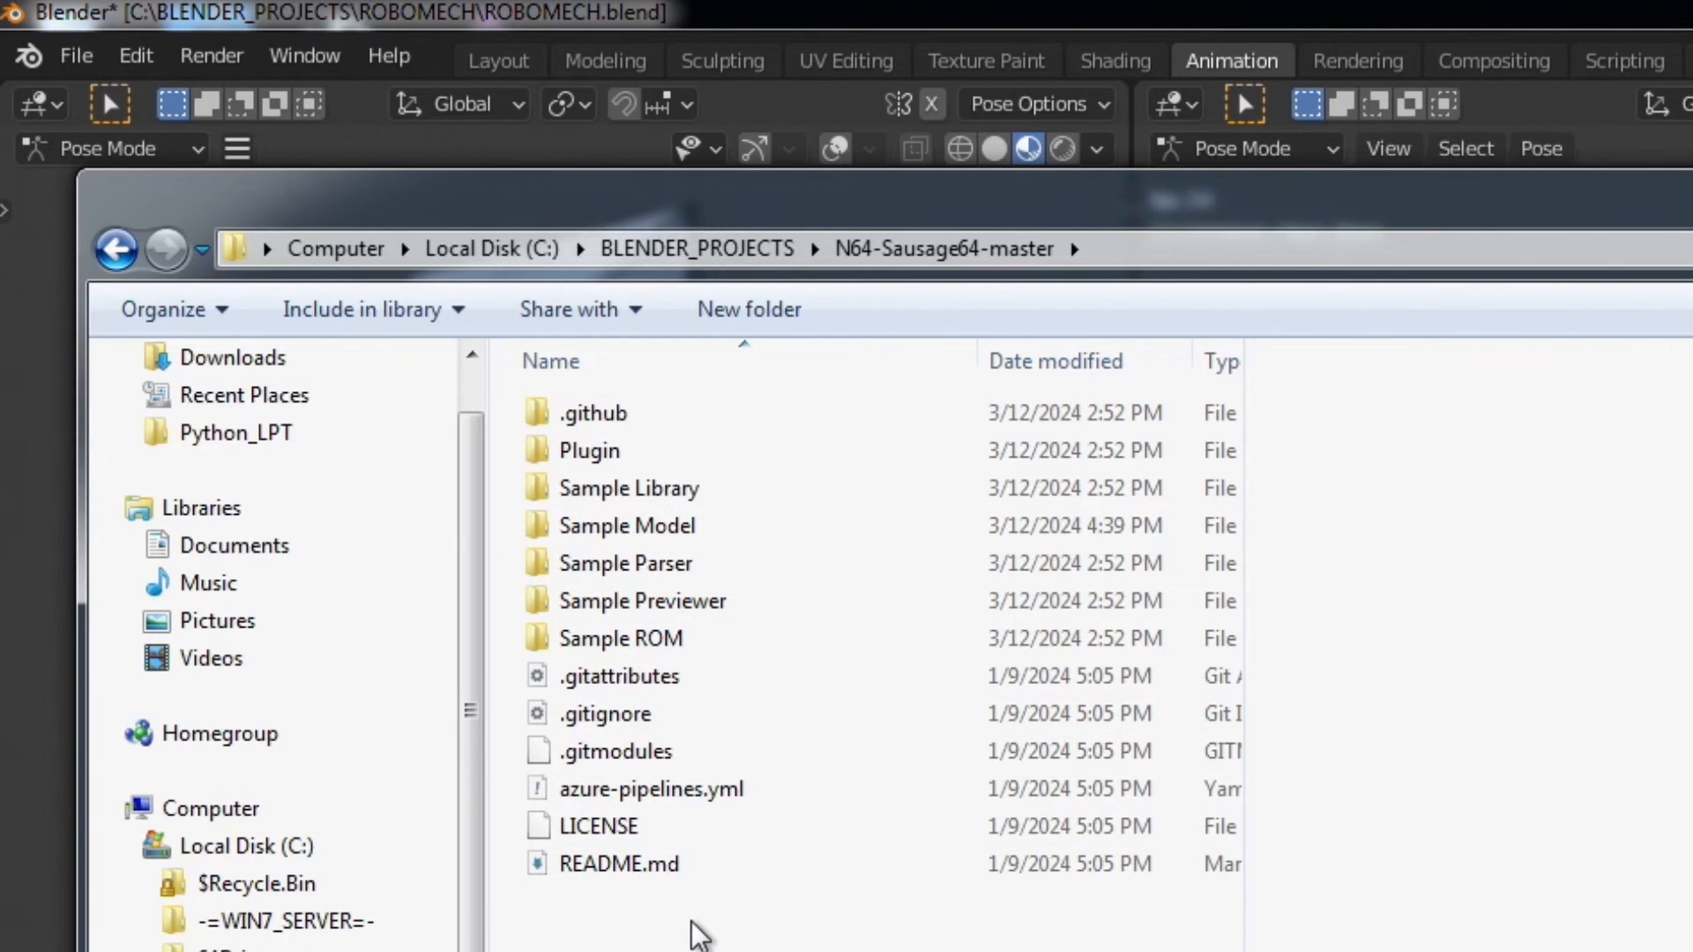
mouse_move(702, 902)
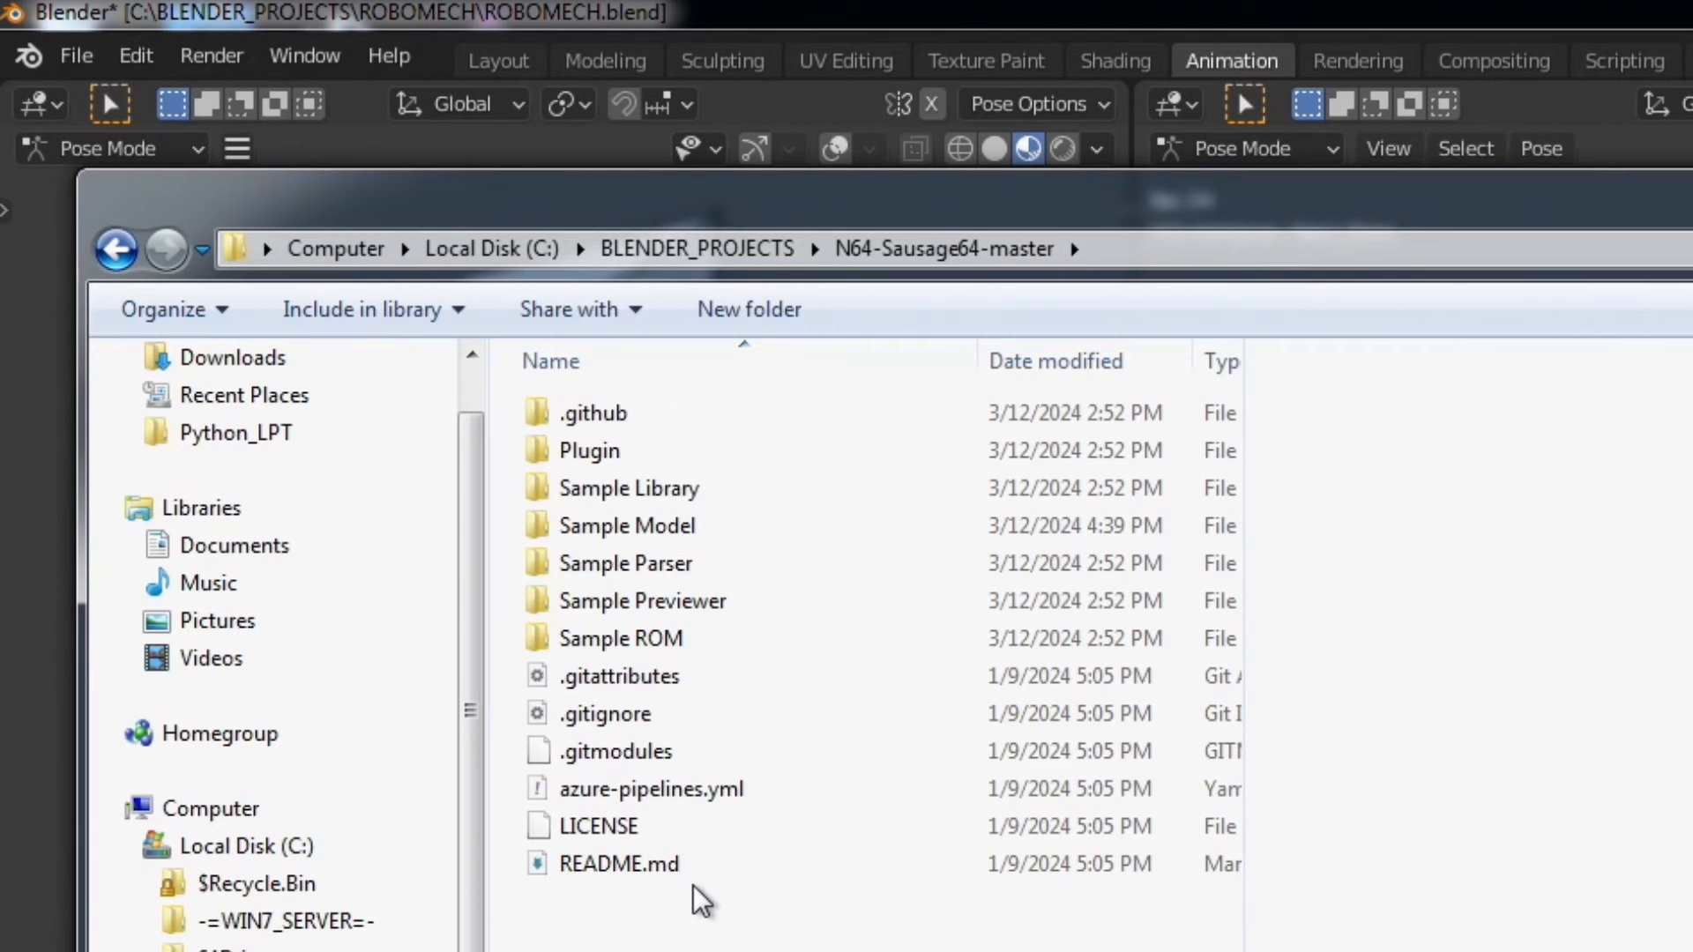
mouse_move(659, 874)
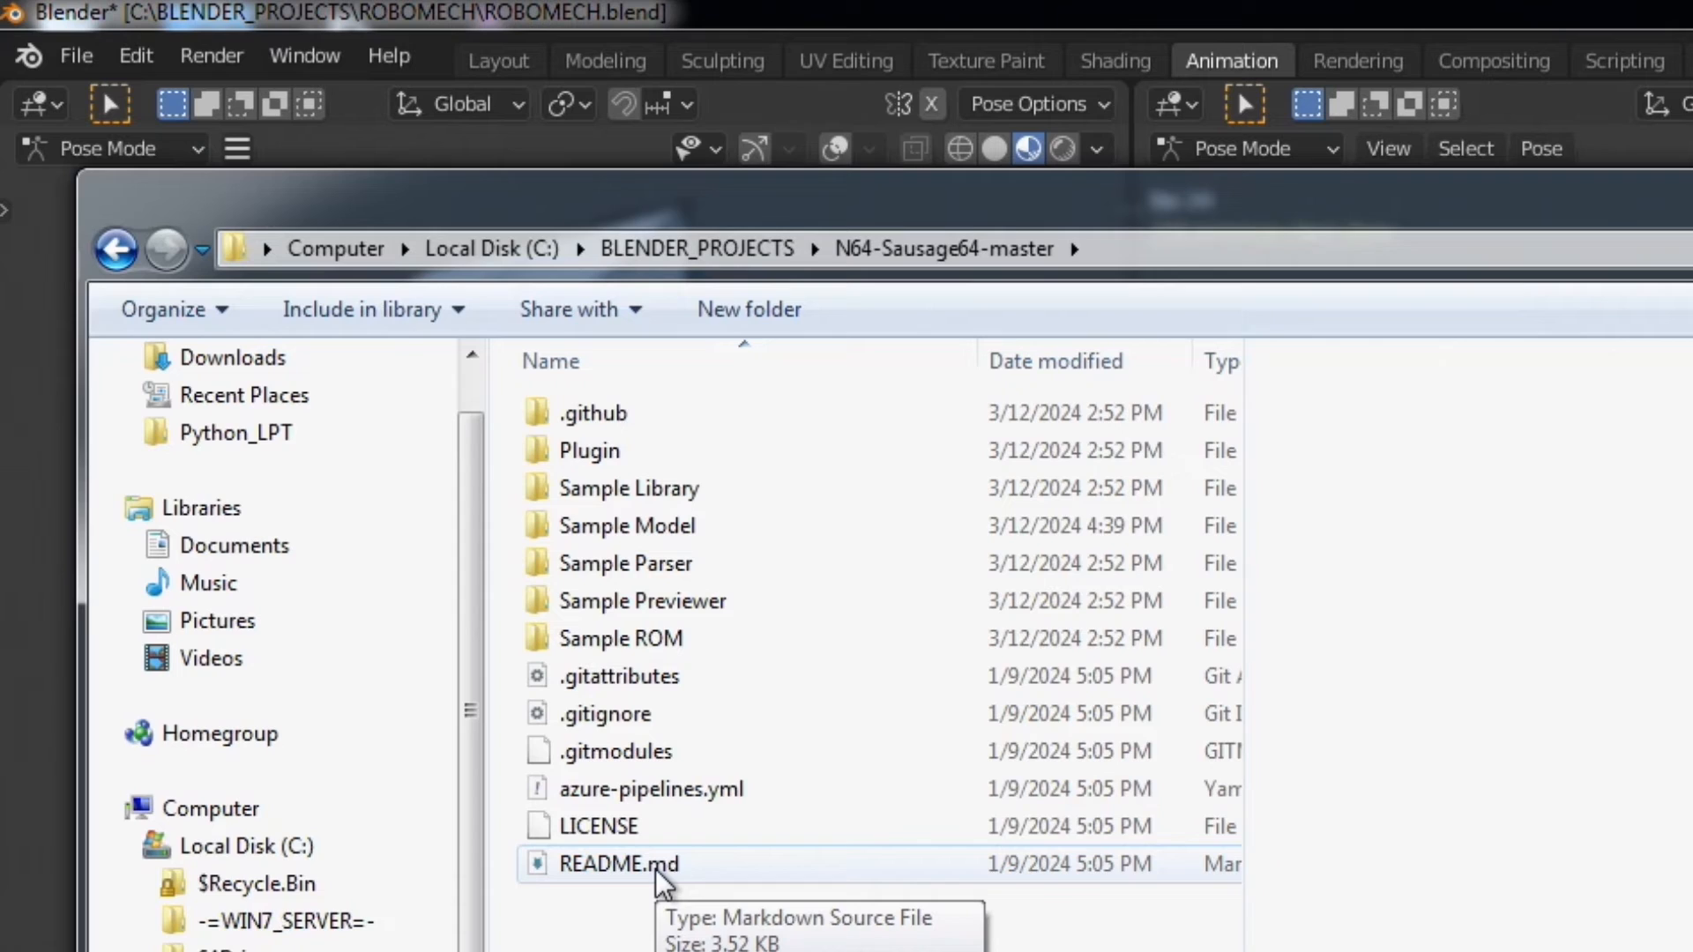
left_click(619, 864)
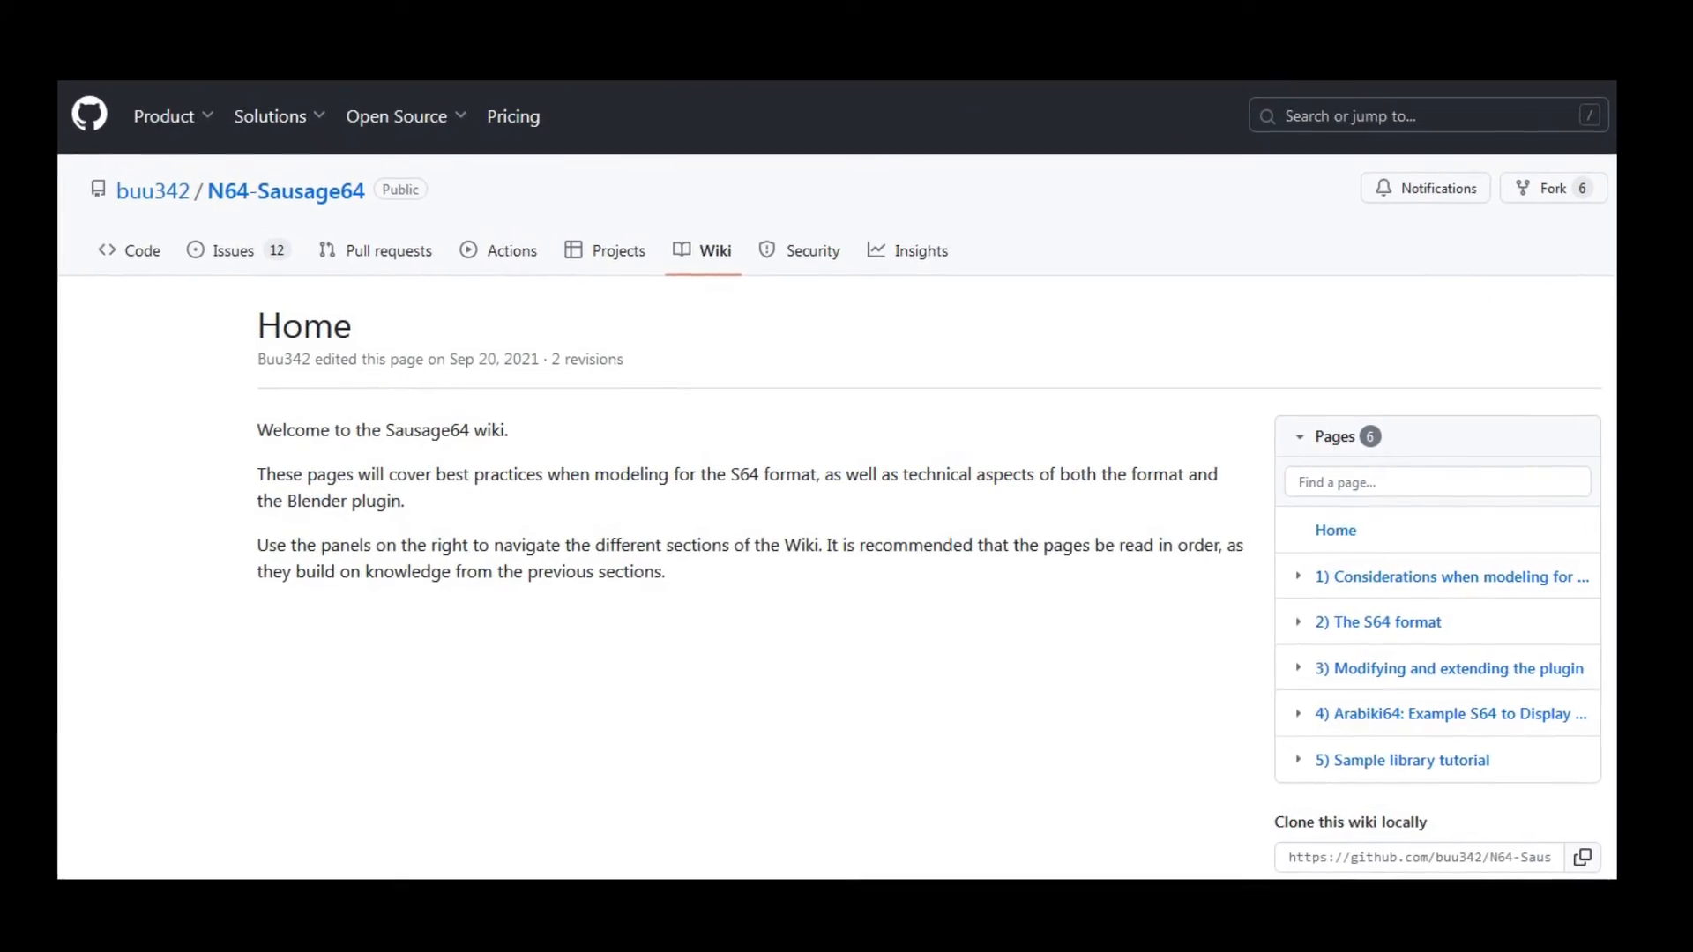
- Read the wiki page '1) Considerations when modeling for S64 export'
left_click(1452, 576)
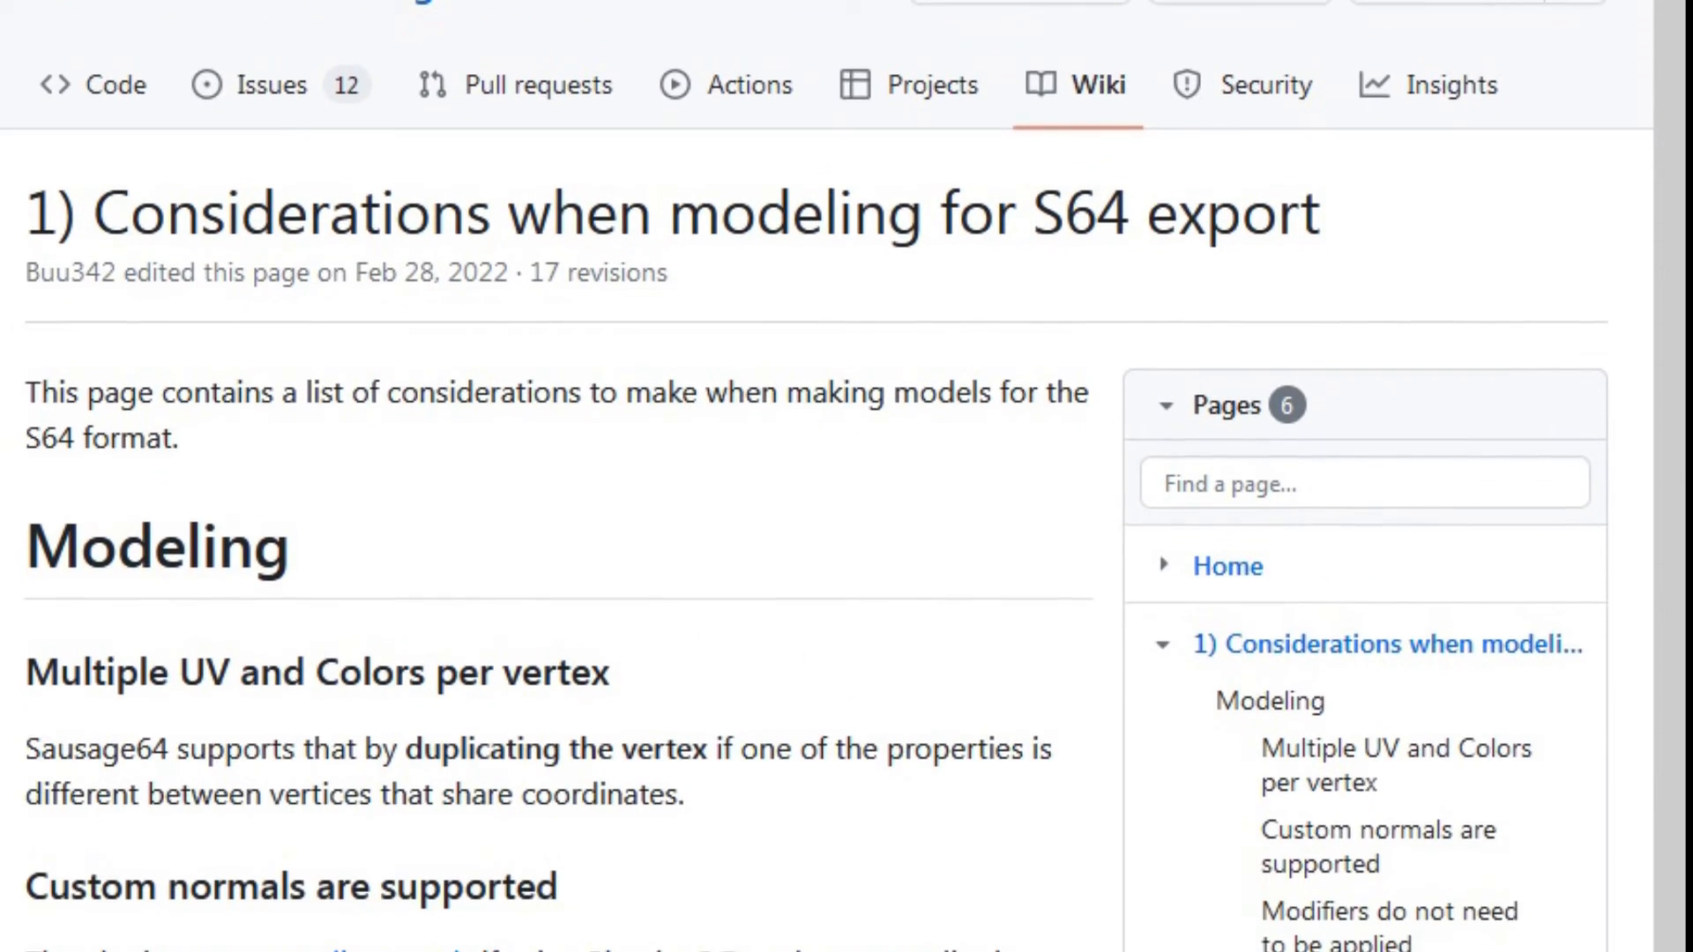
scroll("down", 3)
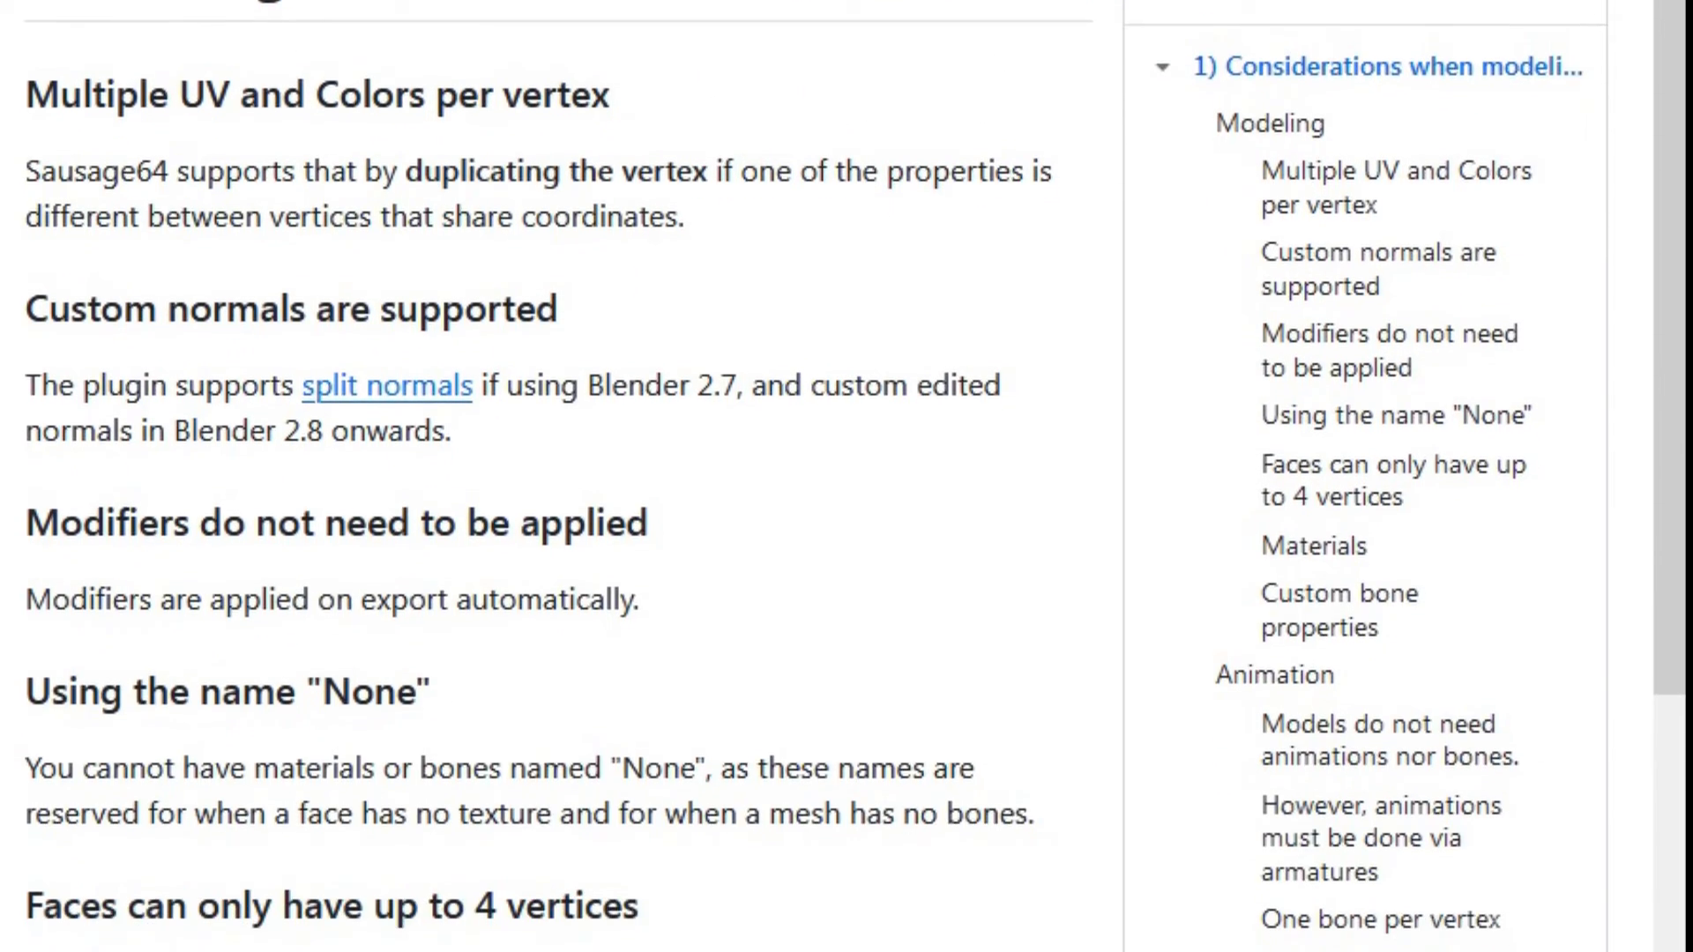
scroll("down", 3)
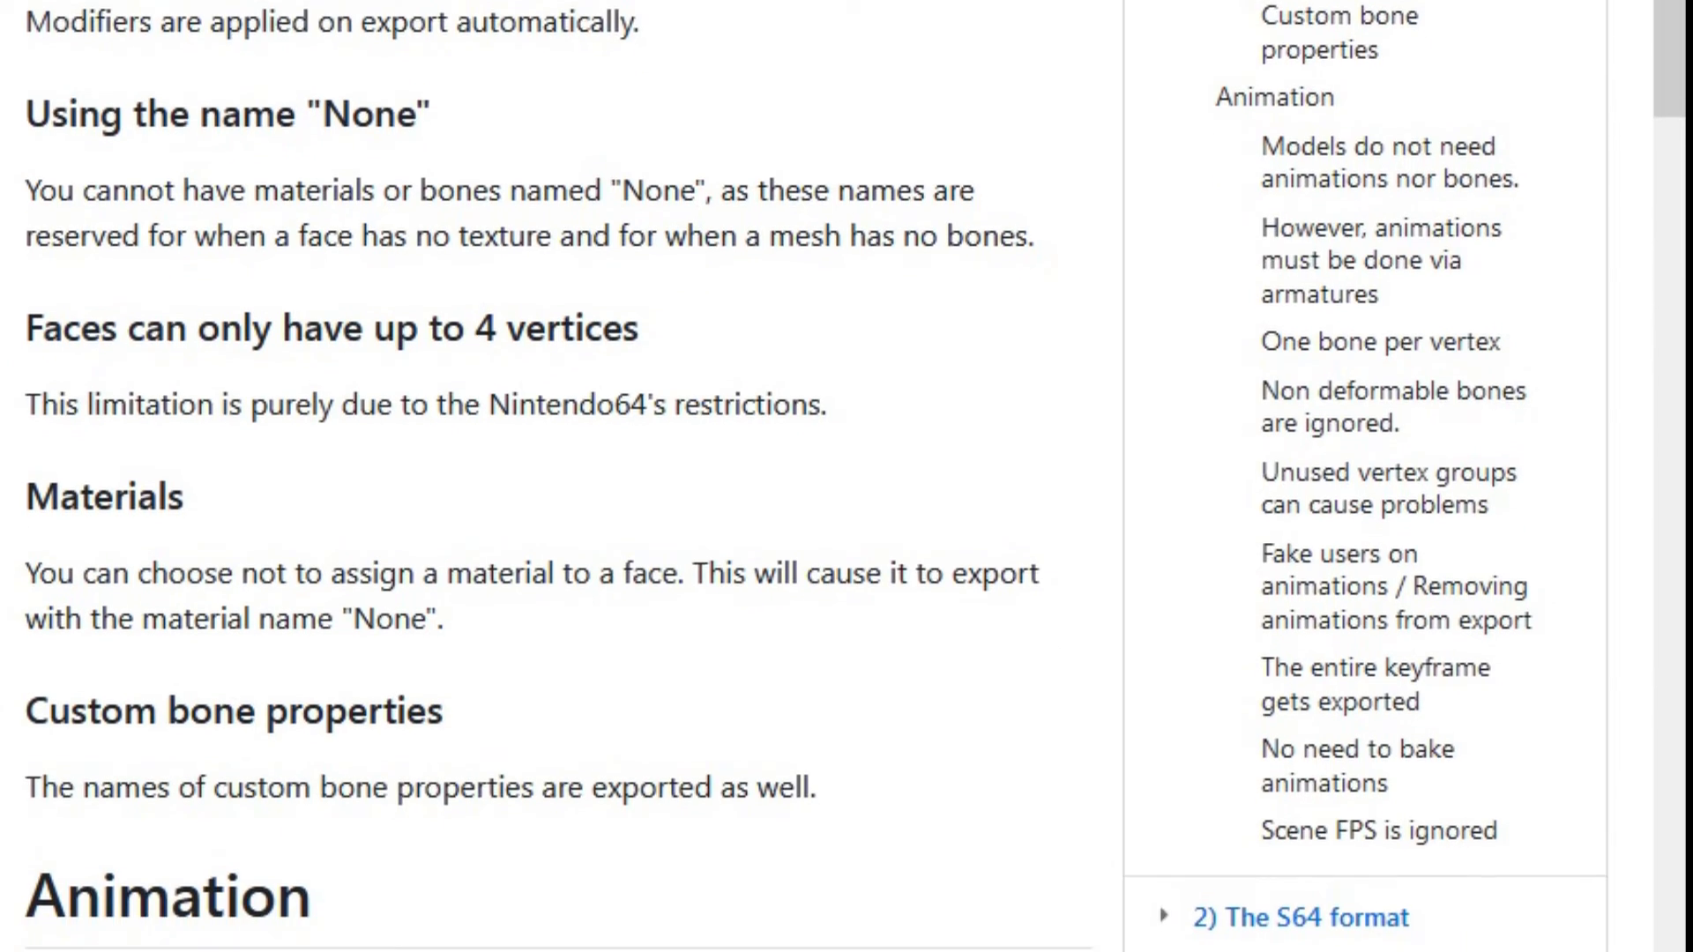
scroll("down", 3)
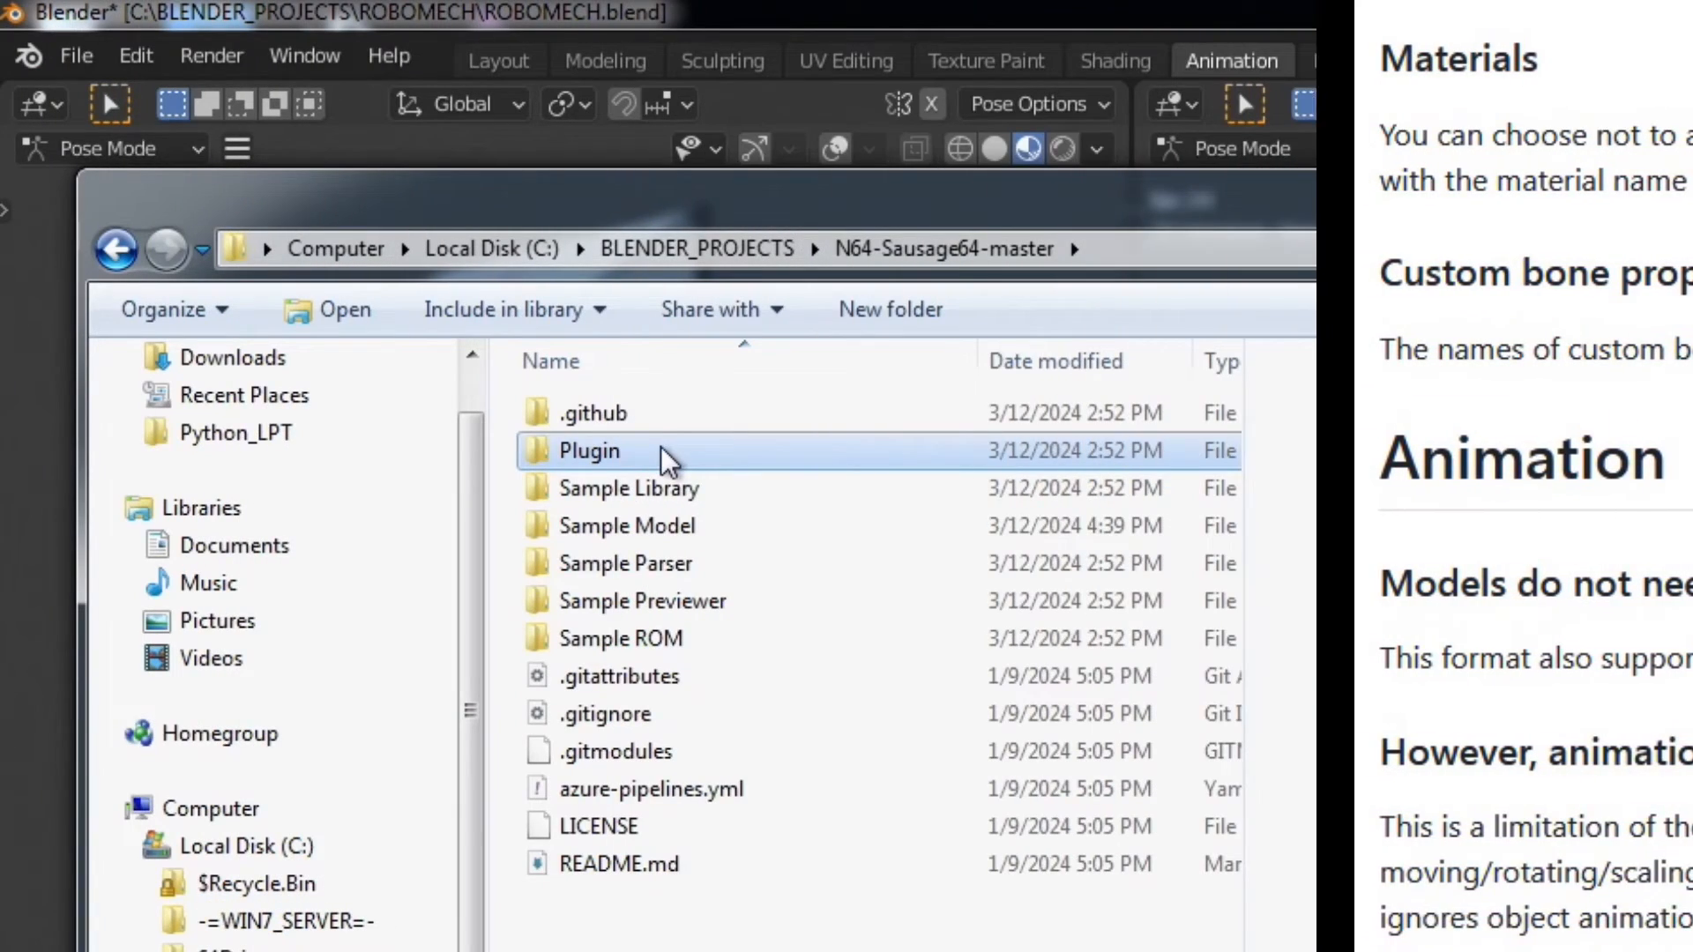
- Enter the Plugin folder and select io_export_s64_charexport.py
double_click(588, 450)
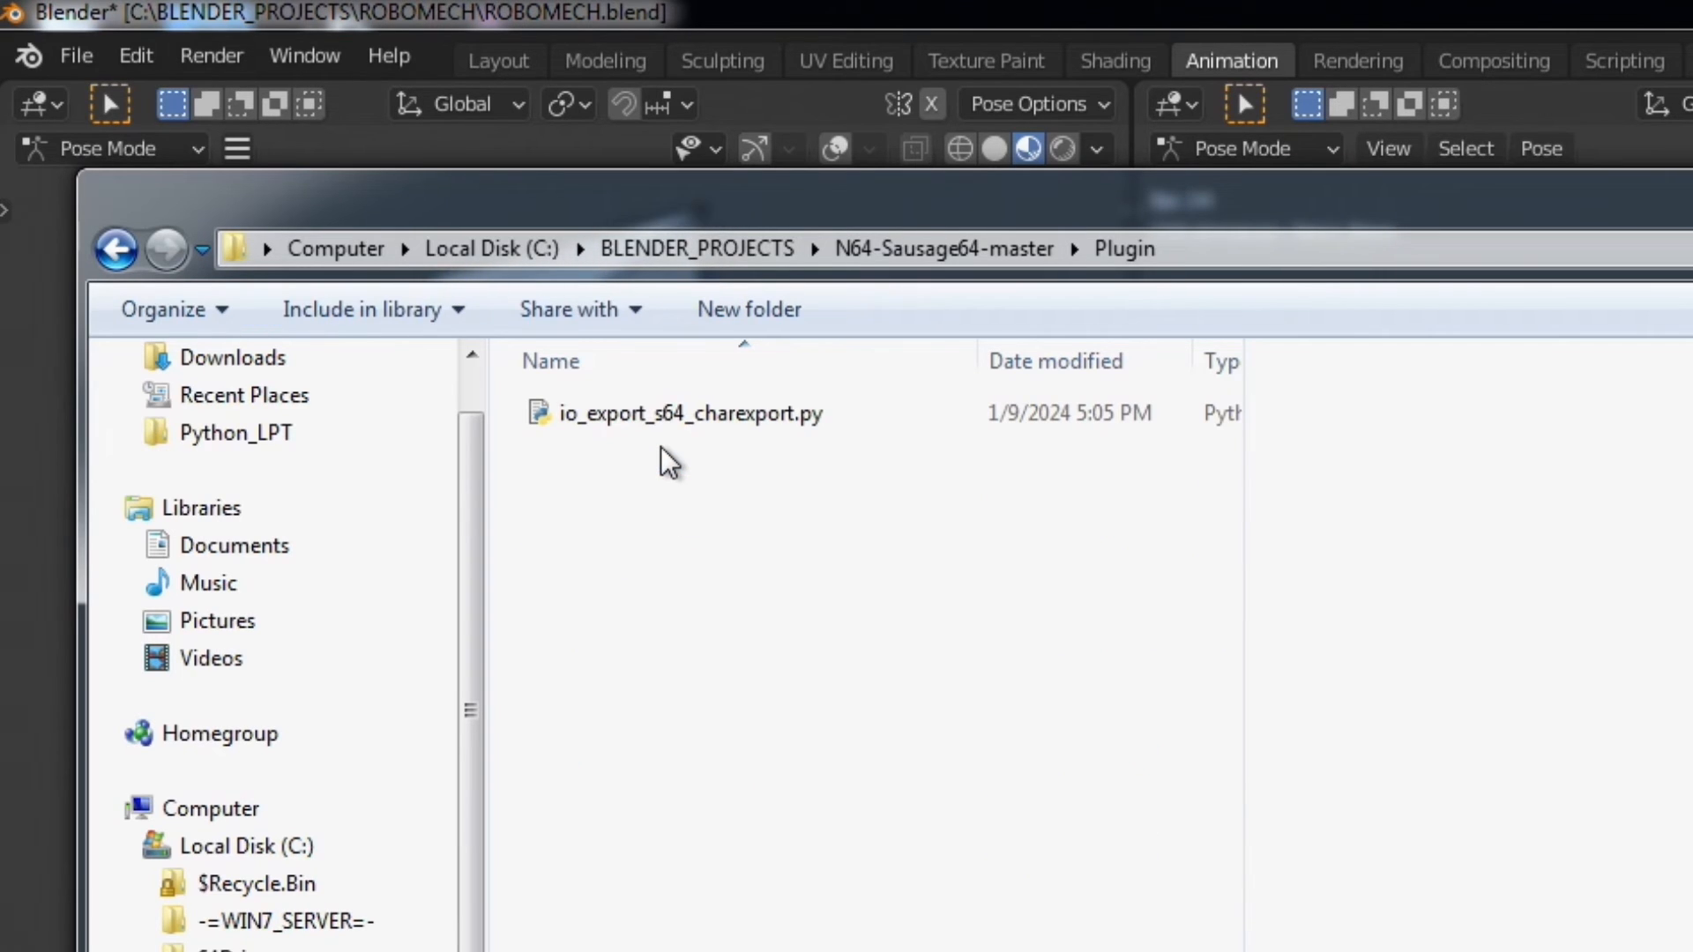
left_click(688, 413)
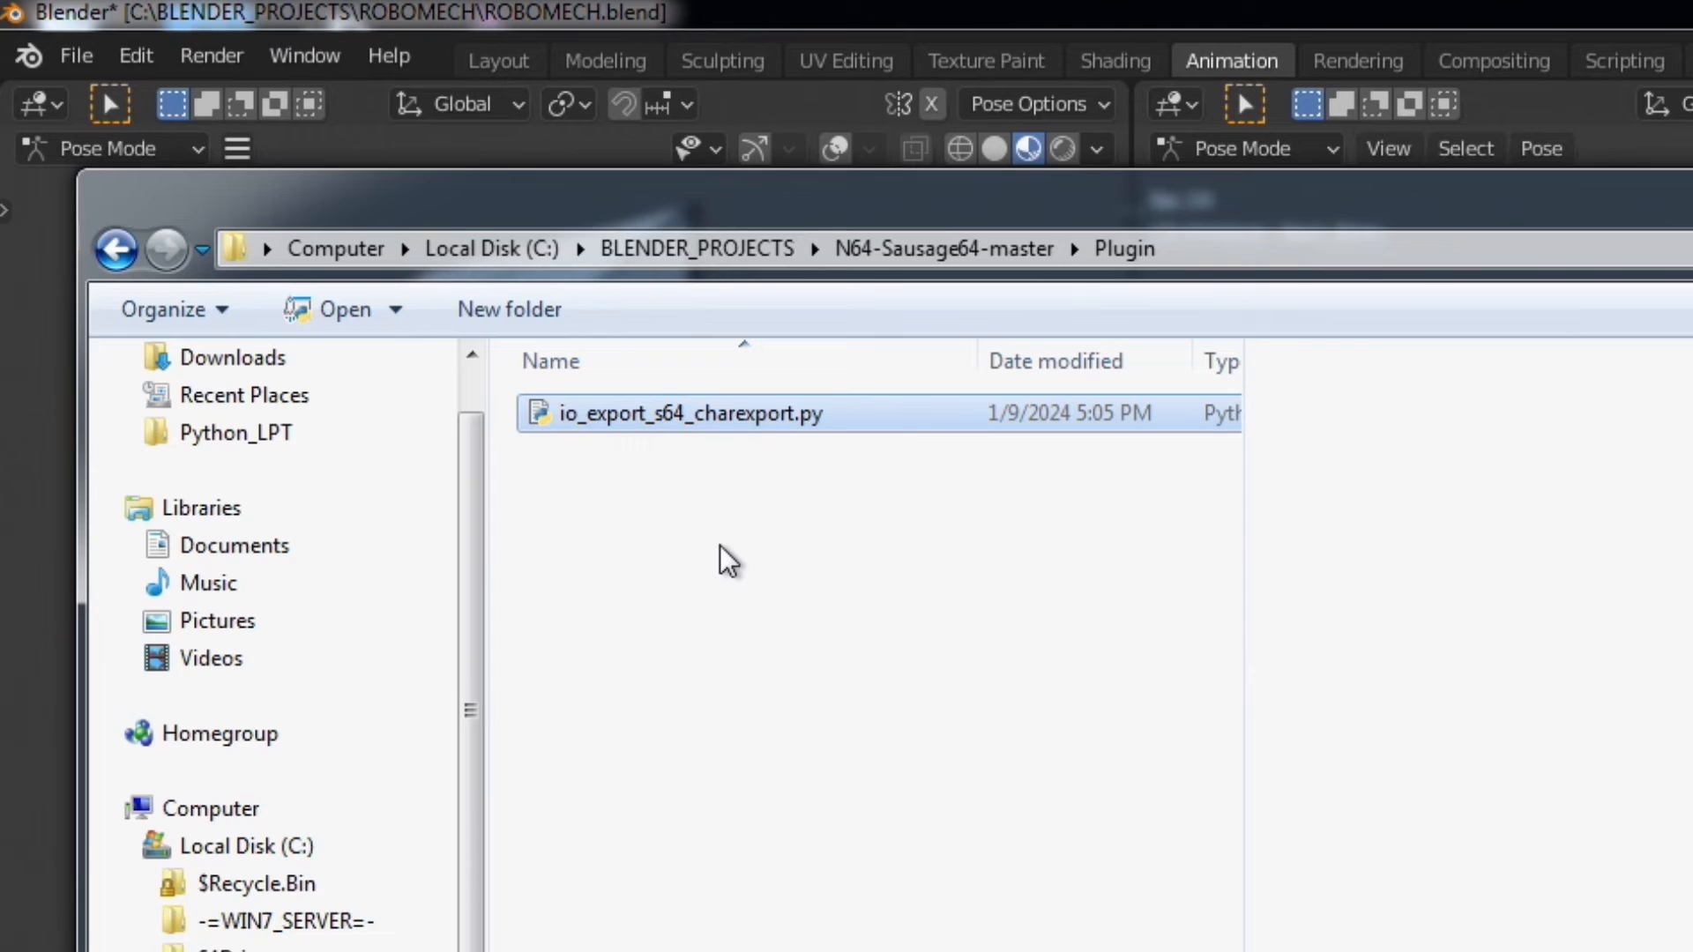
mouse_move(648, 496)
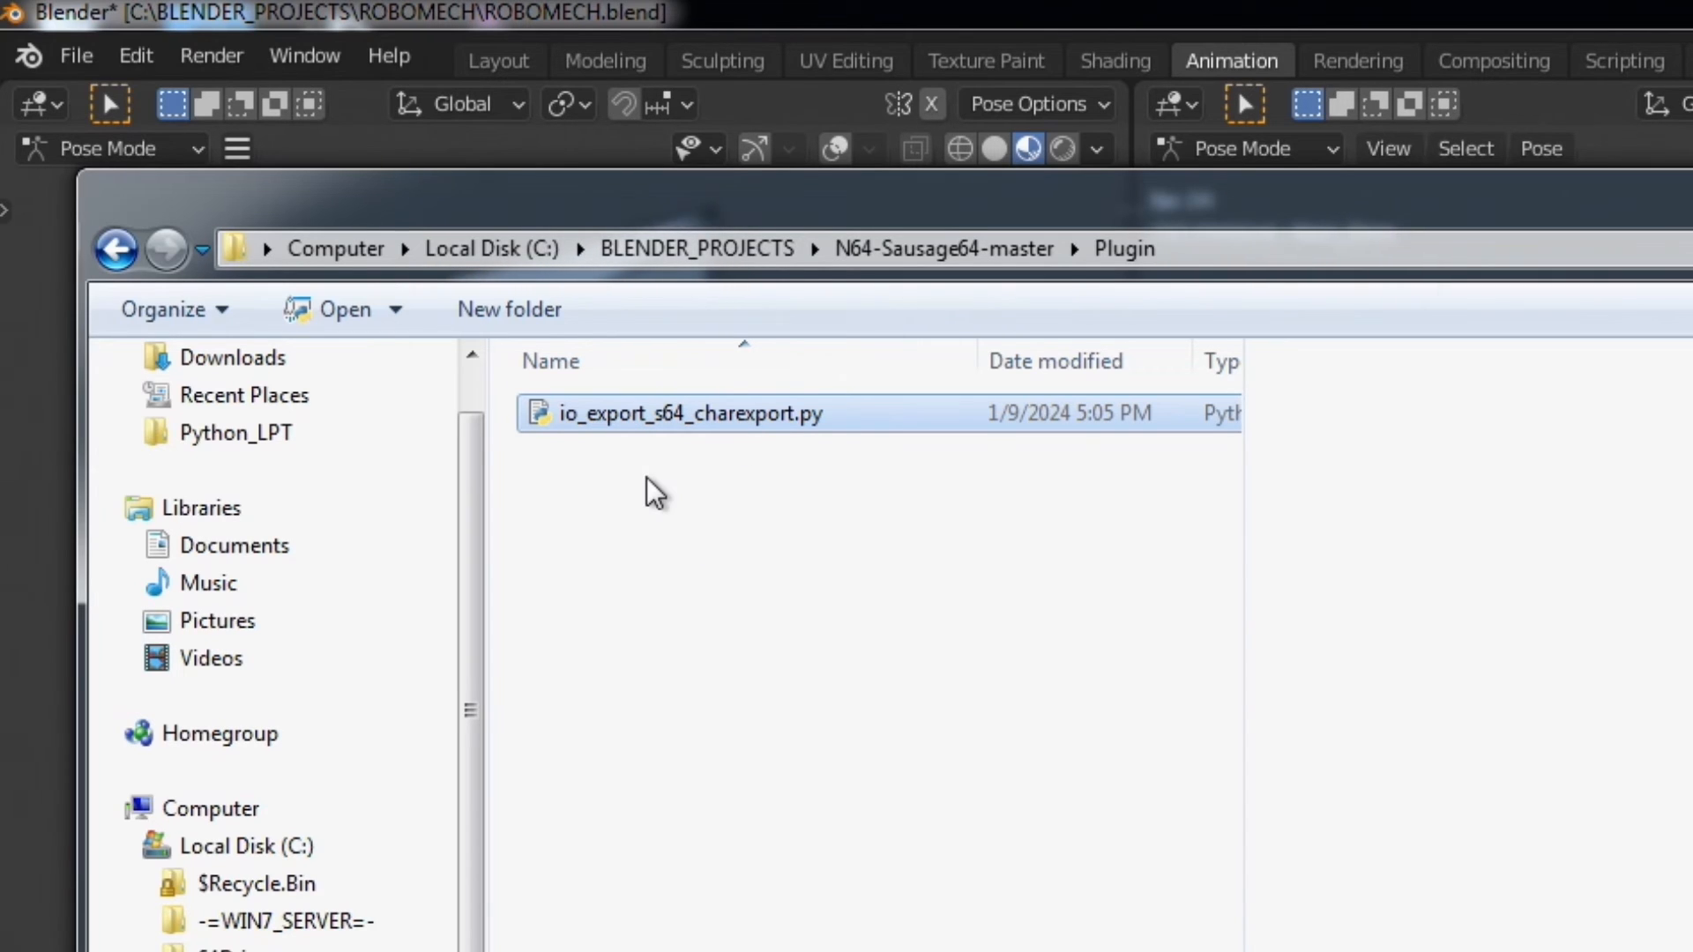
mouse_move(674, 538)
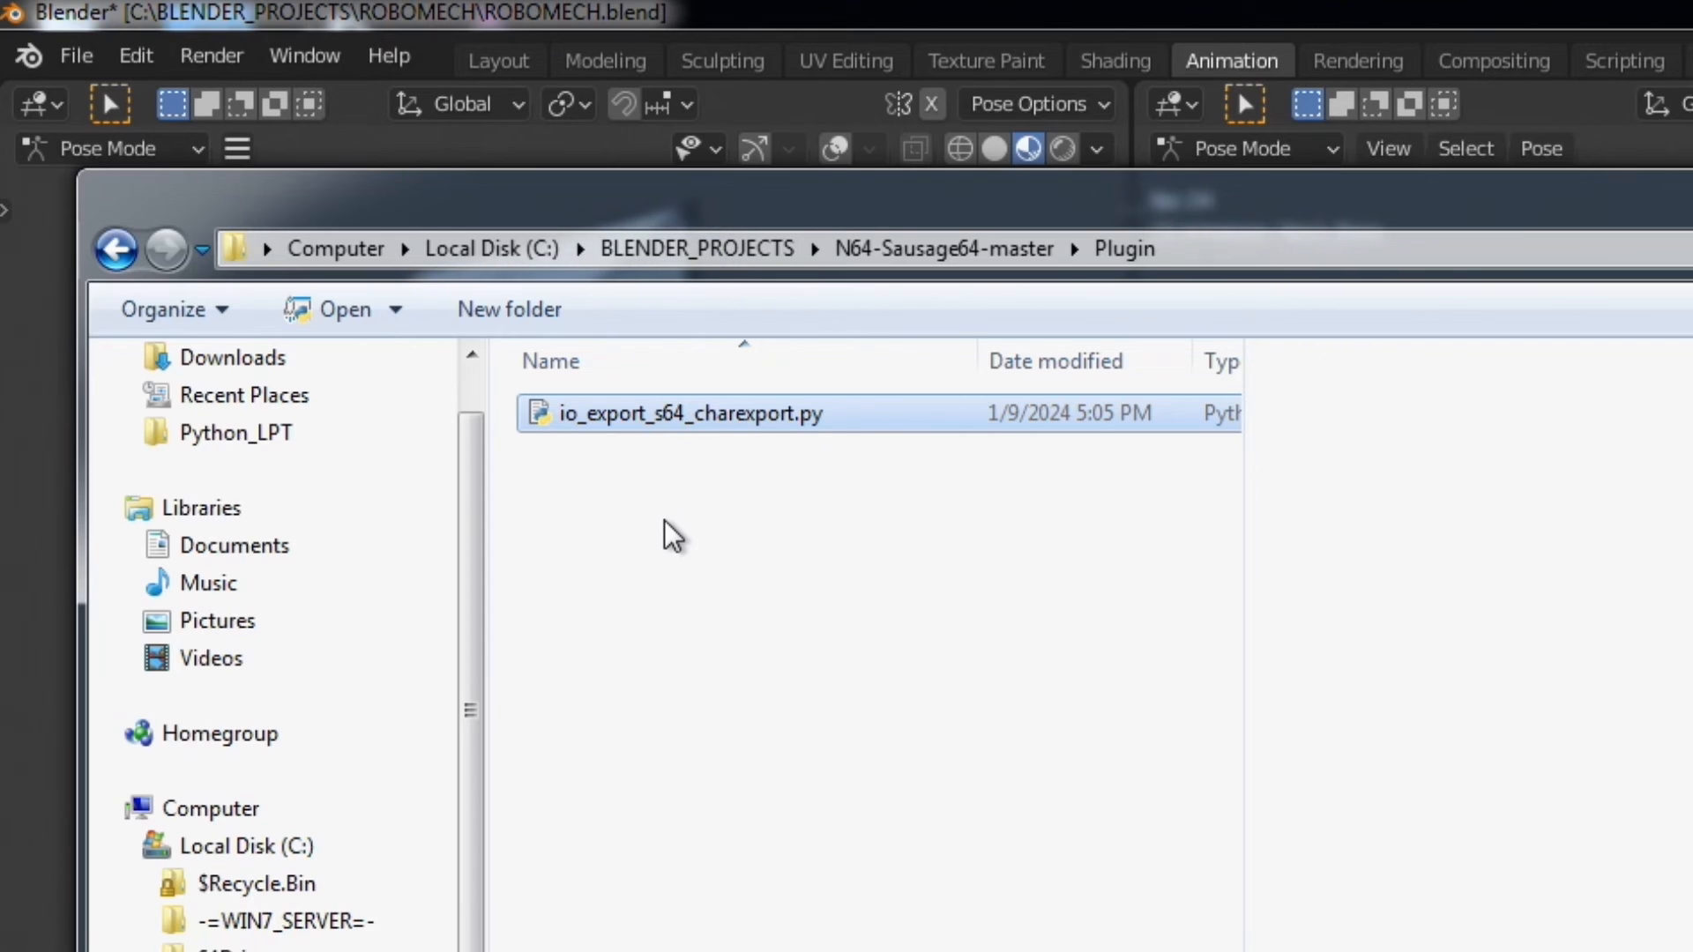
mouse_move(672, 553)
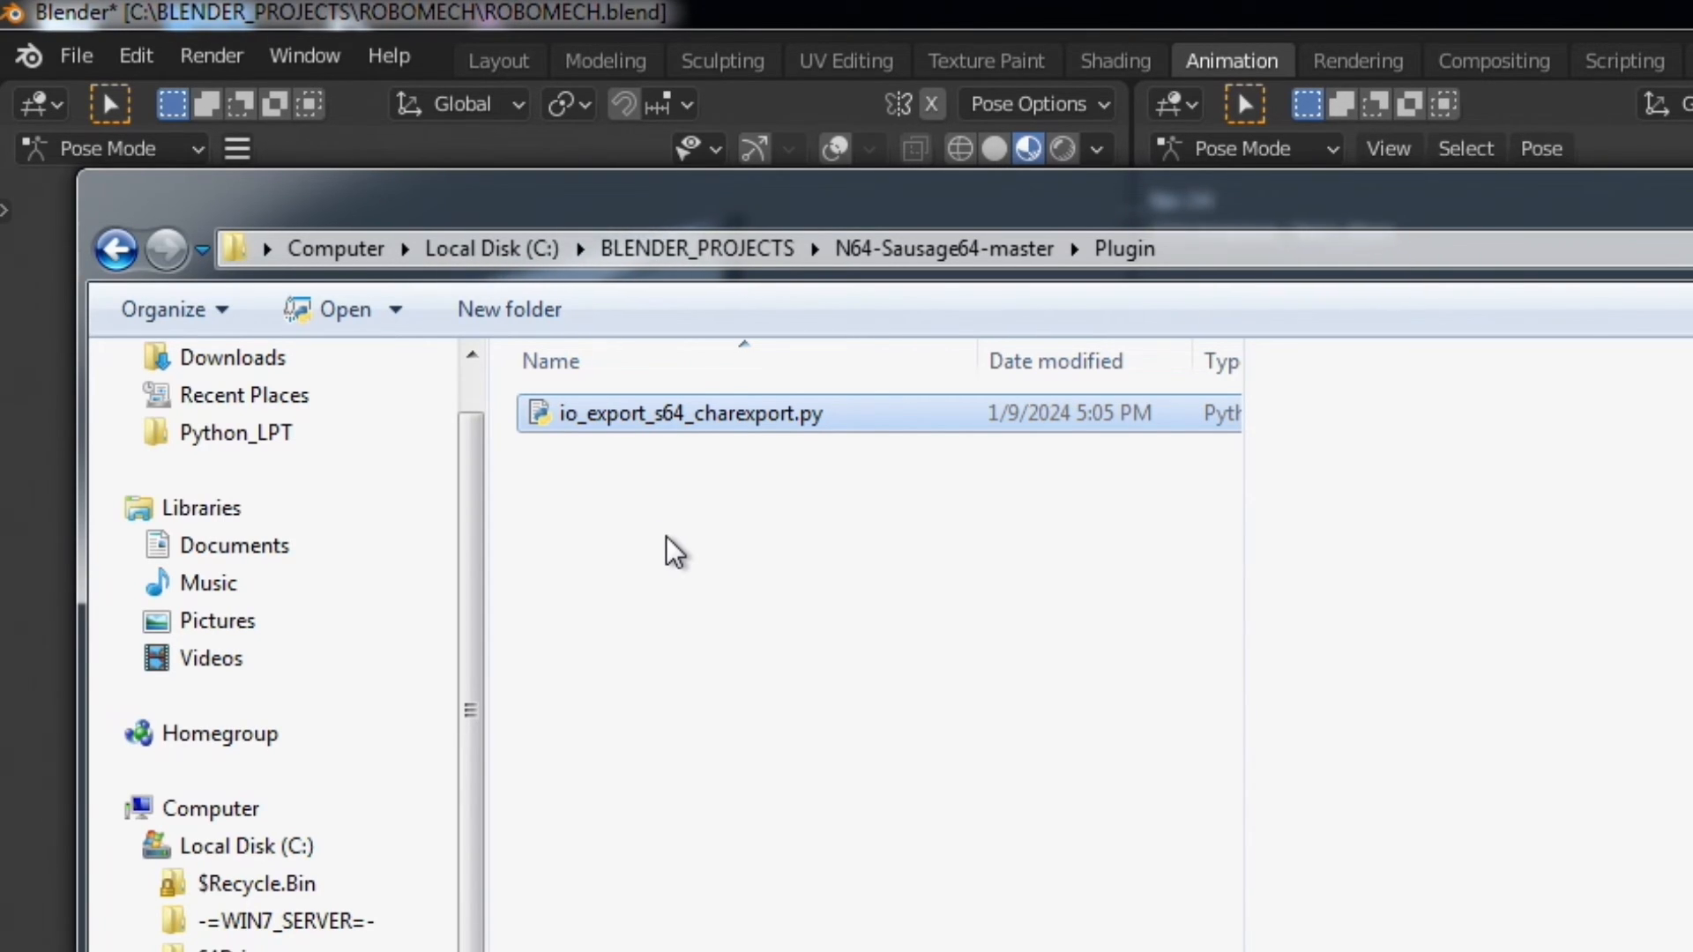
mouse_move(688, 547)
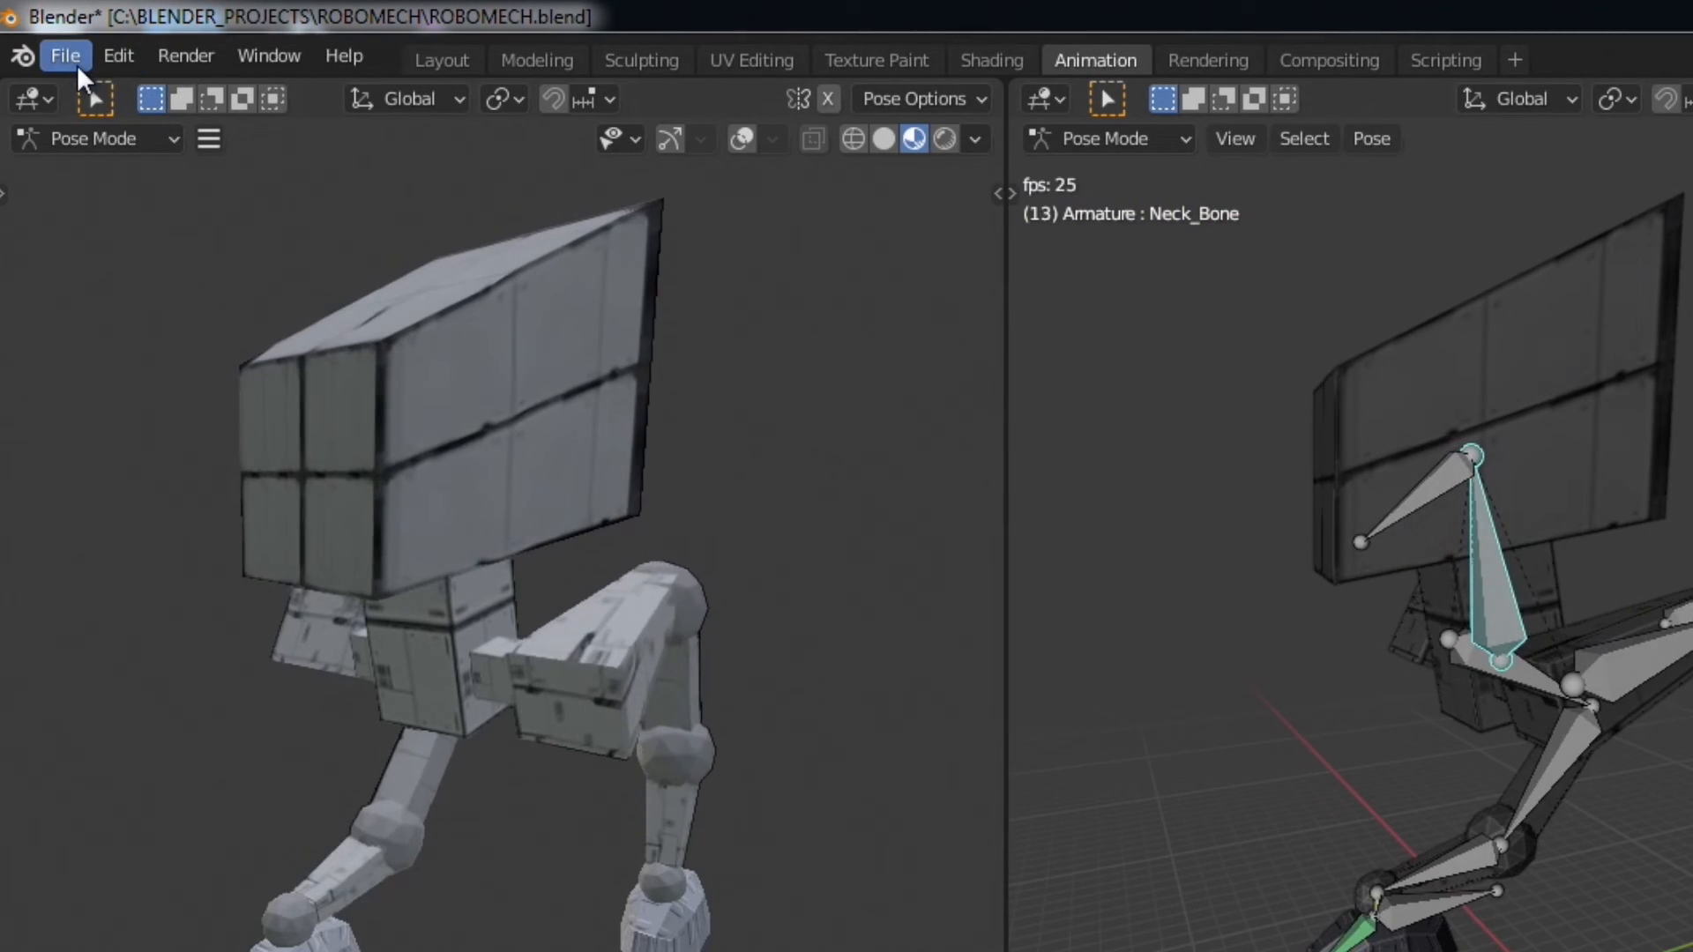
- Open Blender's File menu for the ROBOMECH file
left_click(65, 55)
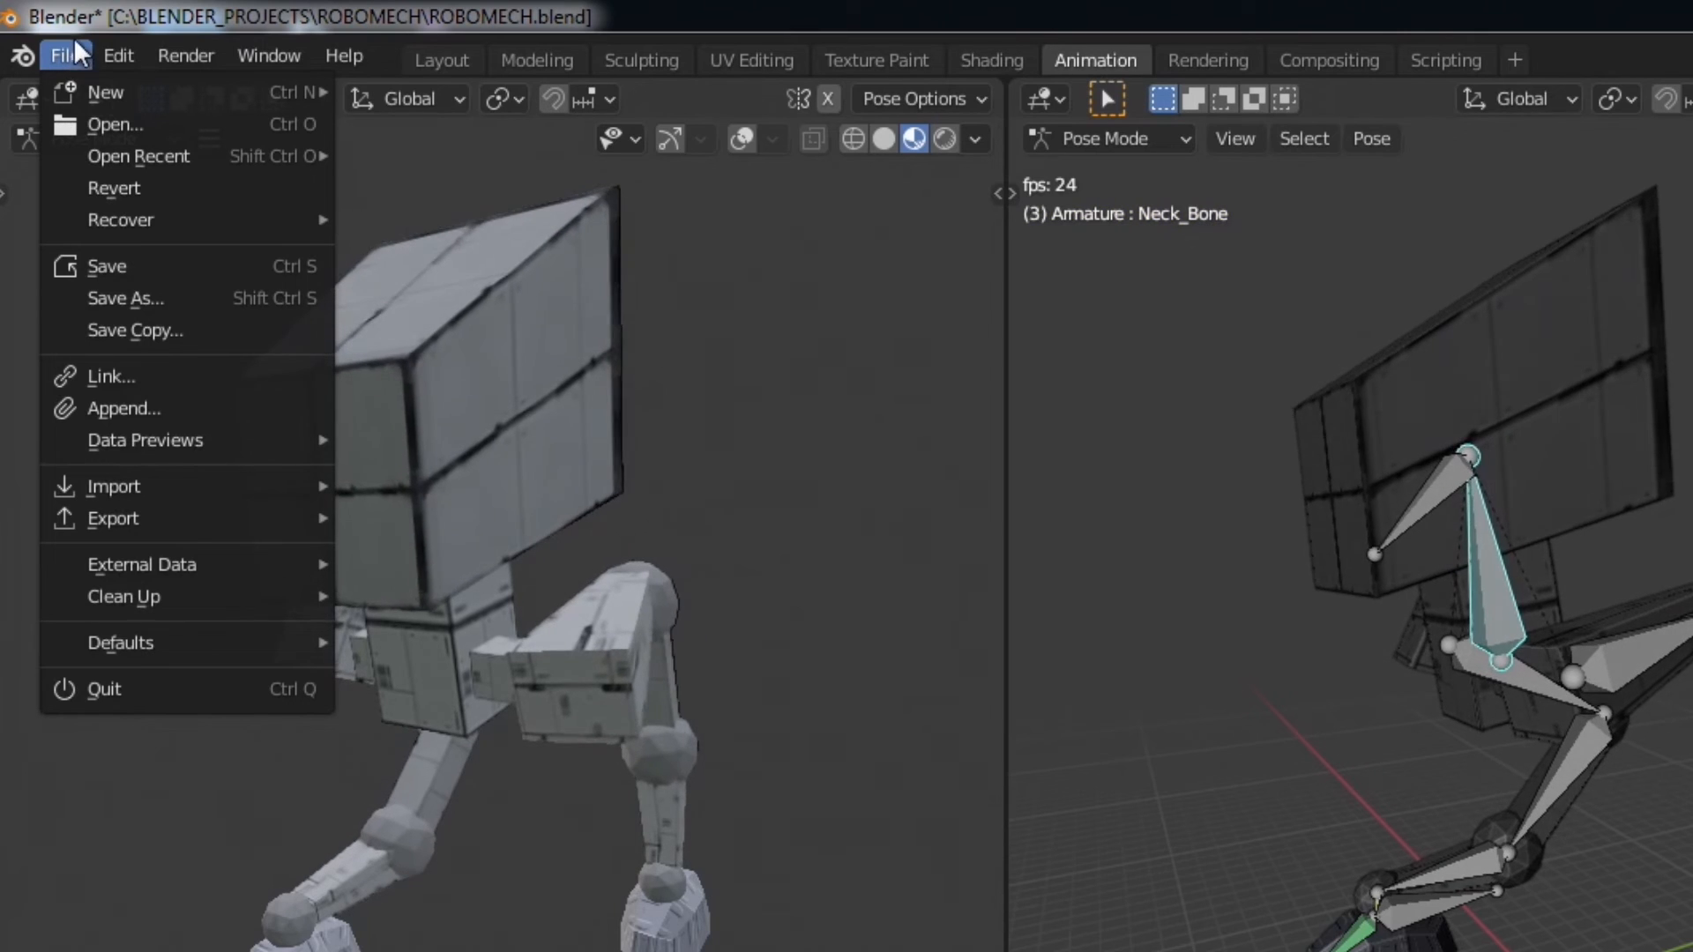
mouse_move(146, 518)
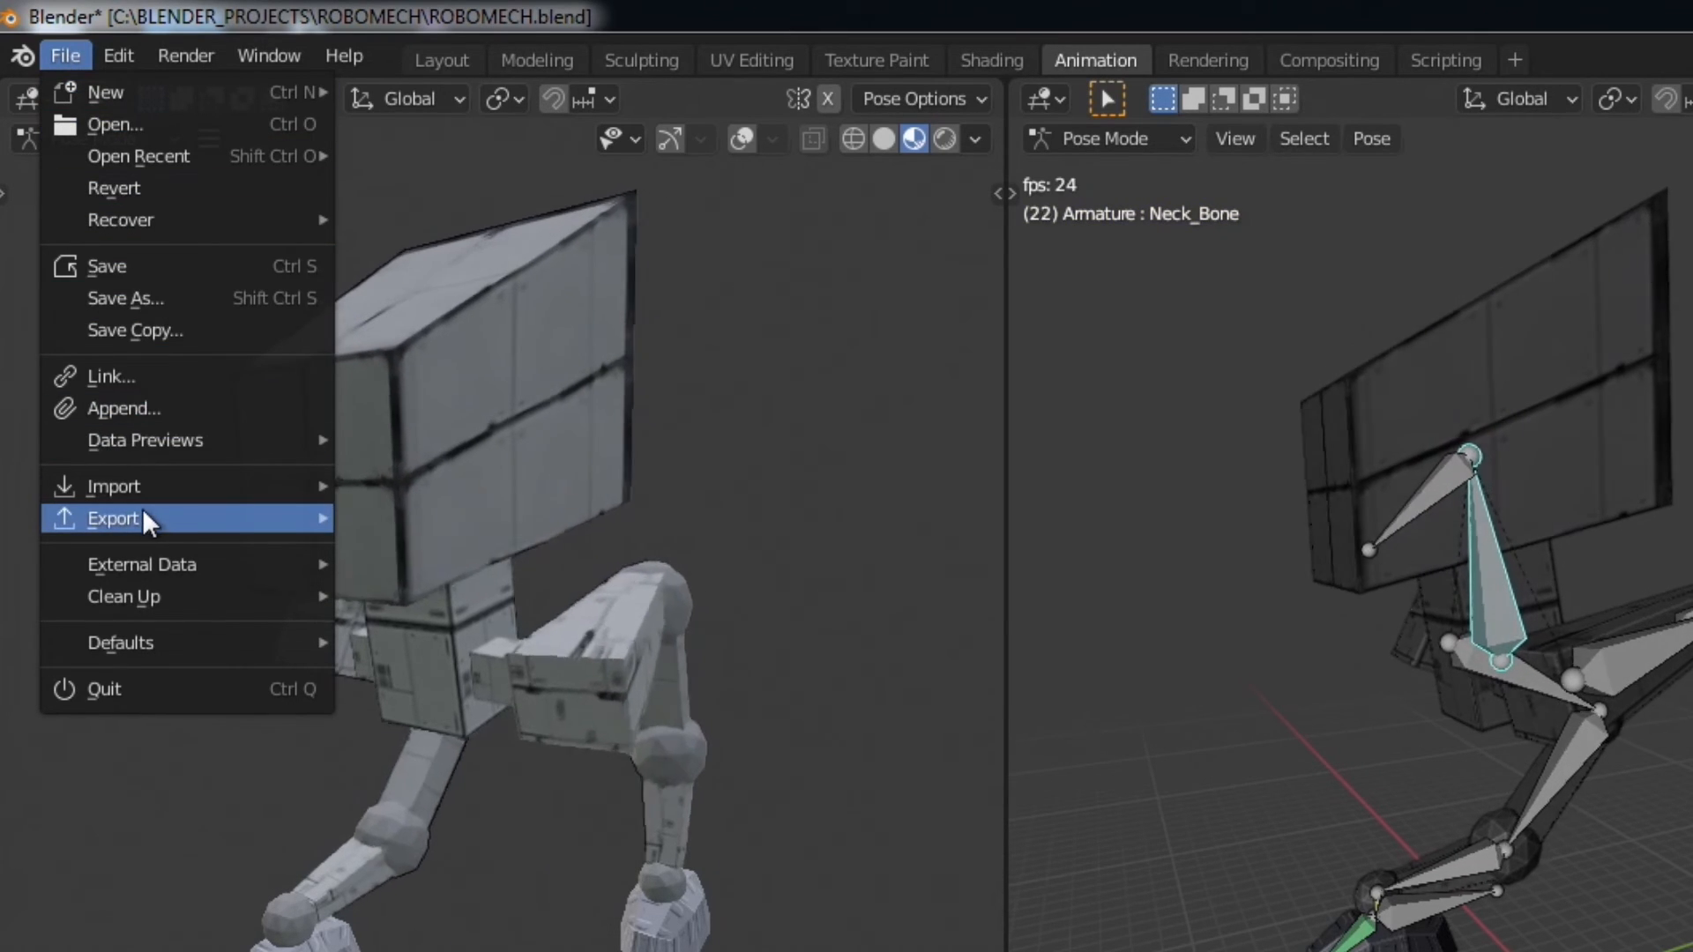